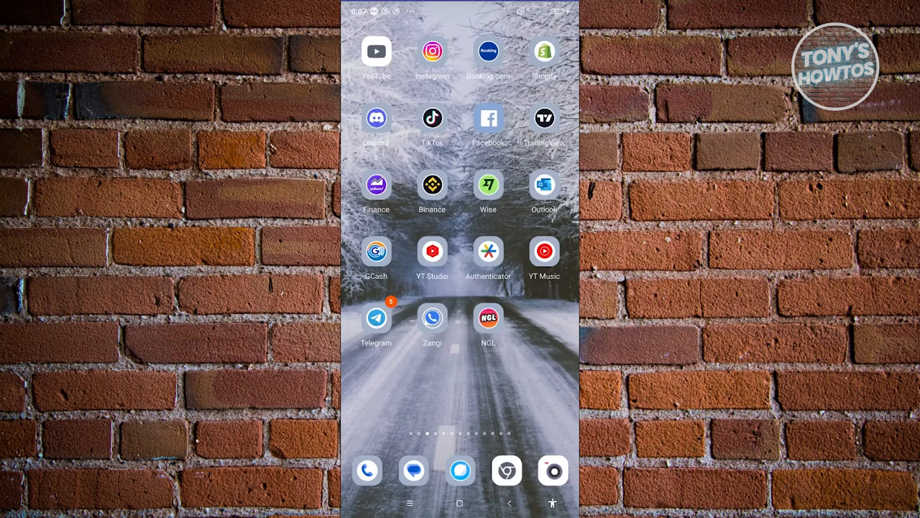
Step: Launch the Facebook app from the Android home screen
{"action": "left_click", "coordinate": [489, 118]}
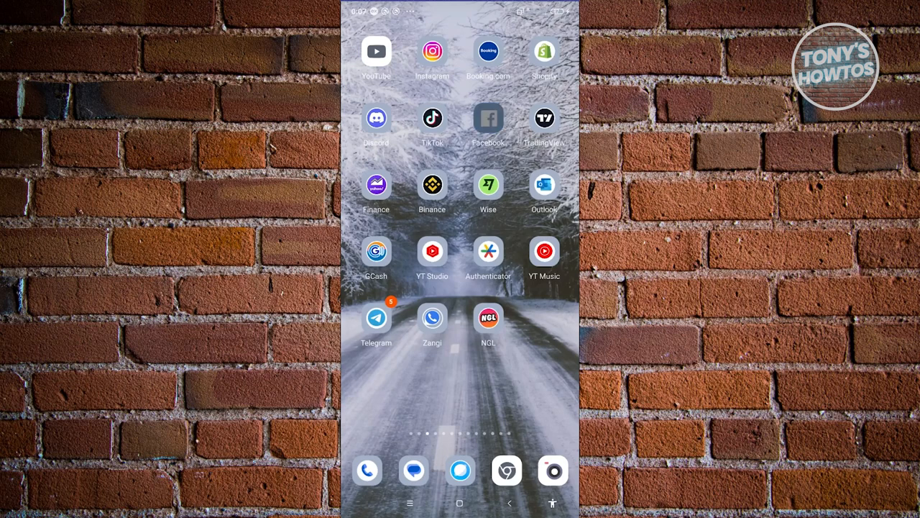
Step: Go to Facebook's Menu screen with the profile, shortcuts and feature list
{"action": "left_click", "coordinate": [489, 118]}
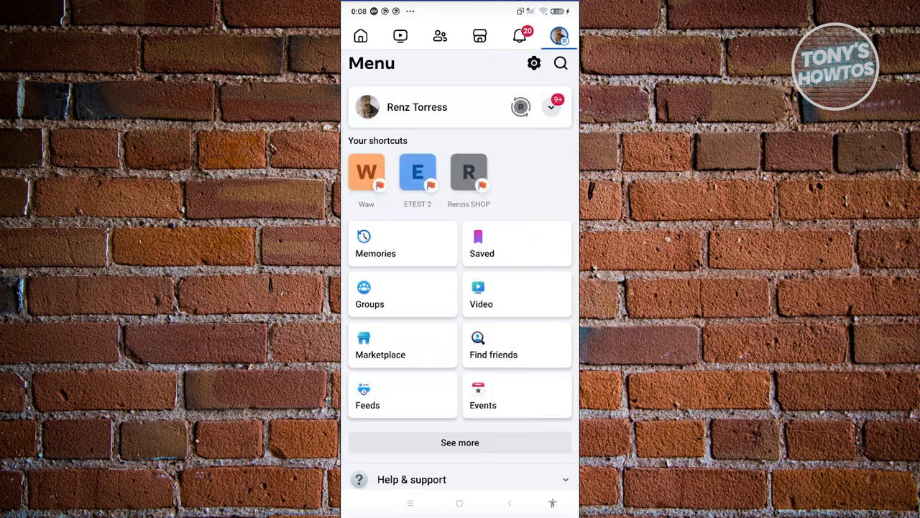
Step: Enter Meta's Accounts Centre via the settings gear and bring Account settings into view
{"action": "left_click", "coordinate": [535, 63]}
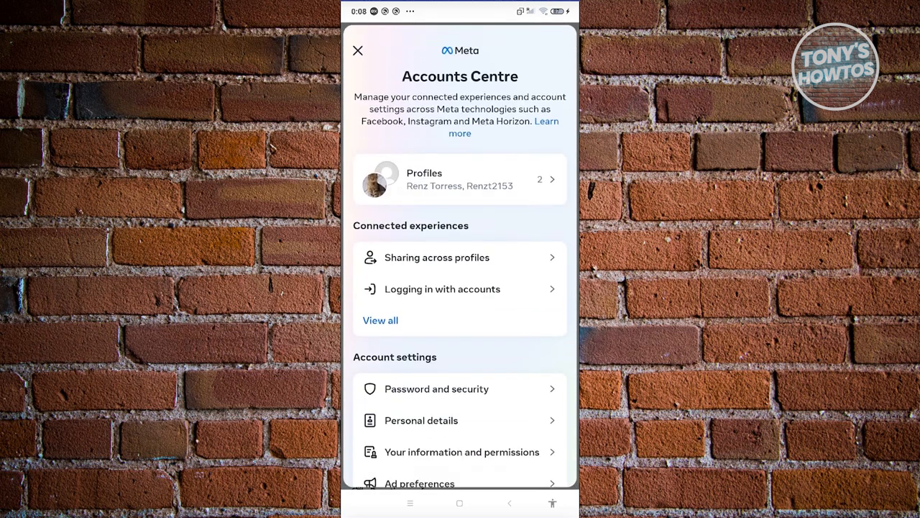
{"action": "scroll", "scroll_direction": "down", "scroll_amount": 3}
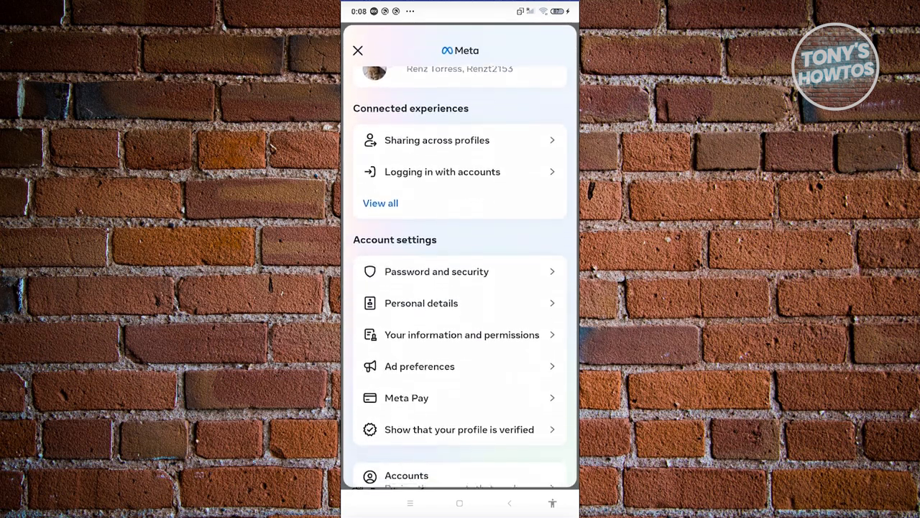
{"action": "scroll", "scroll_direction": "down", "scroll_amount": 3}
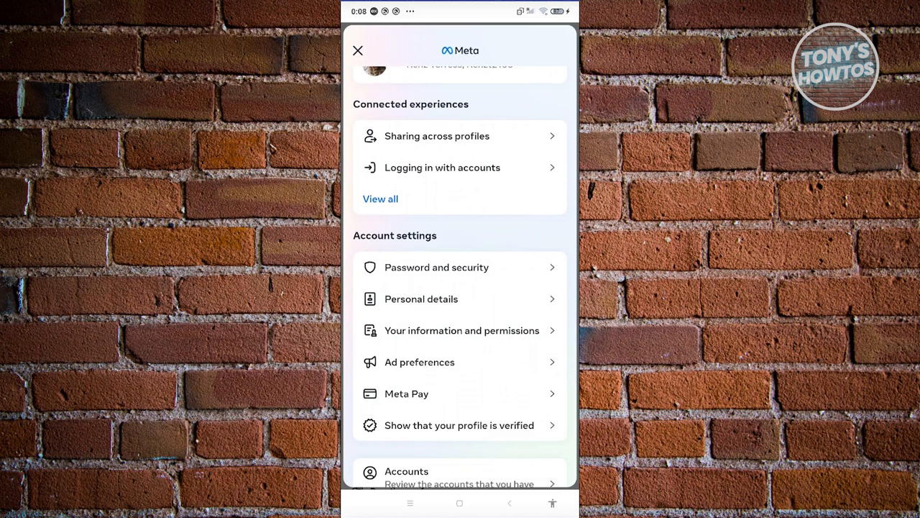
Step: Go through Personal details and Contact info to the linked email address's own page
{"action": "left_click", "coordinate": [421, 298]}
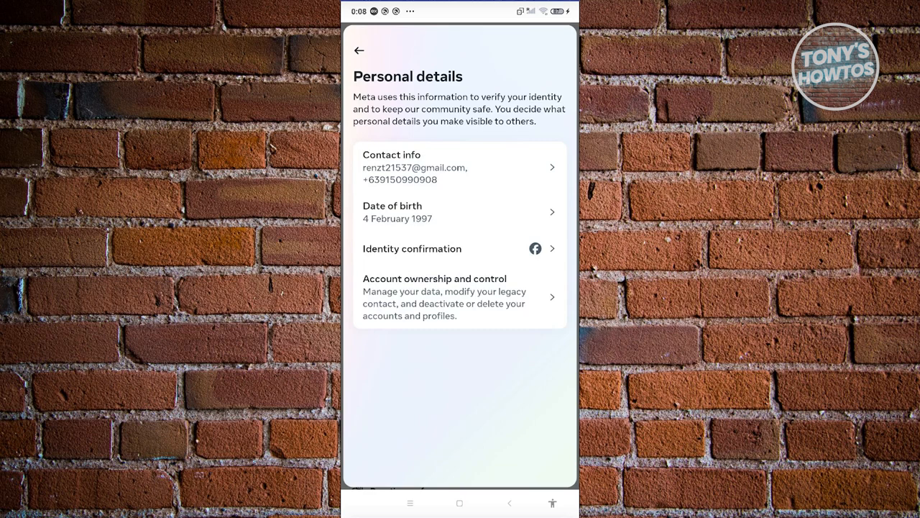
{"action": "left_click", "coordinate": [460, 167]}
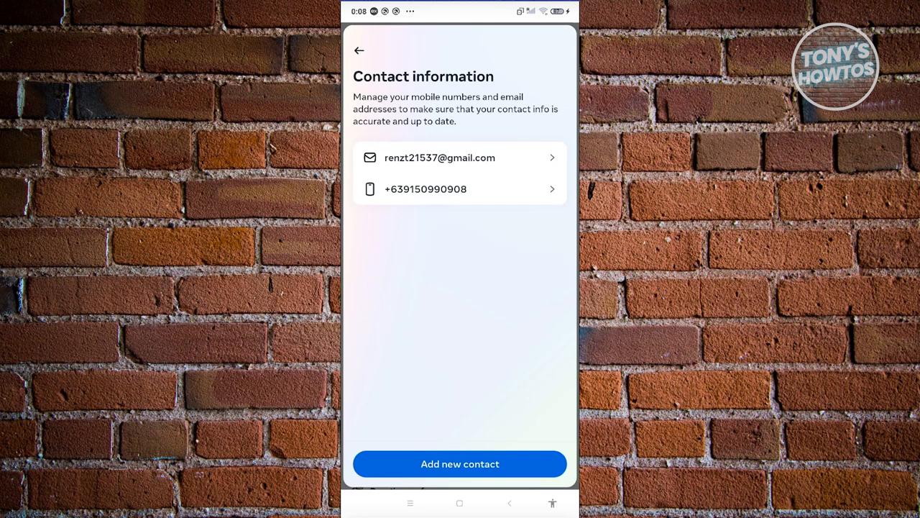
{"action": "left_click", "coordinate": [440, 157]}
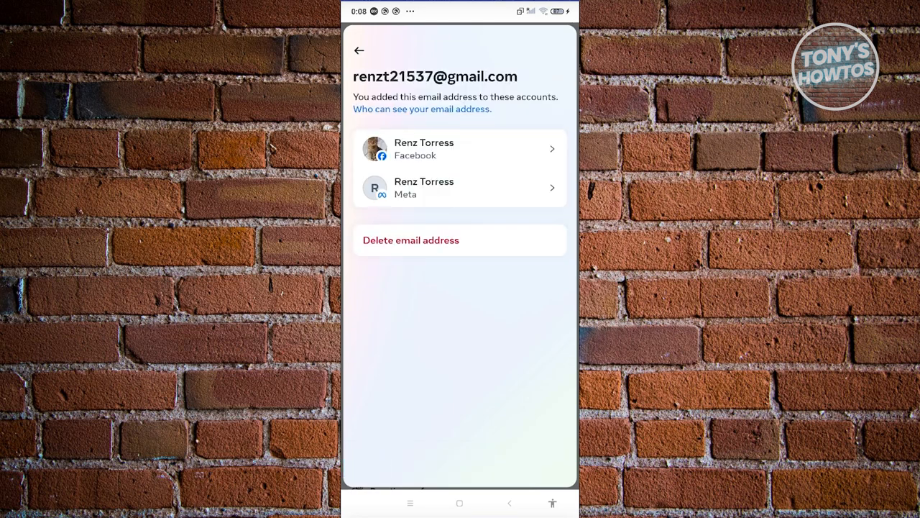